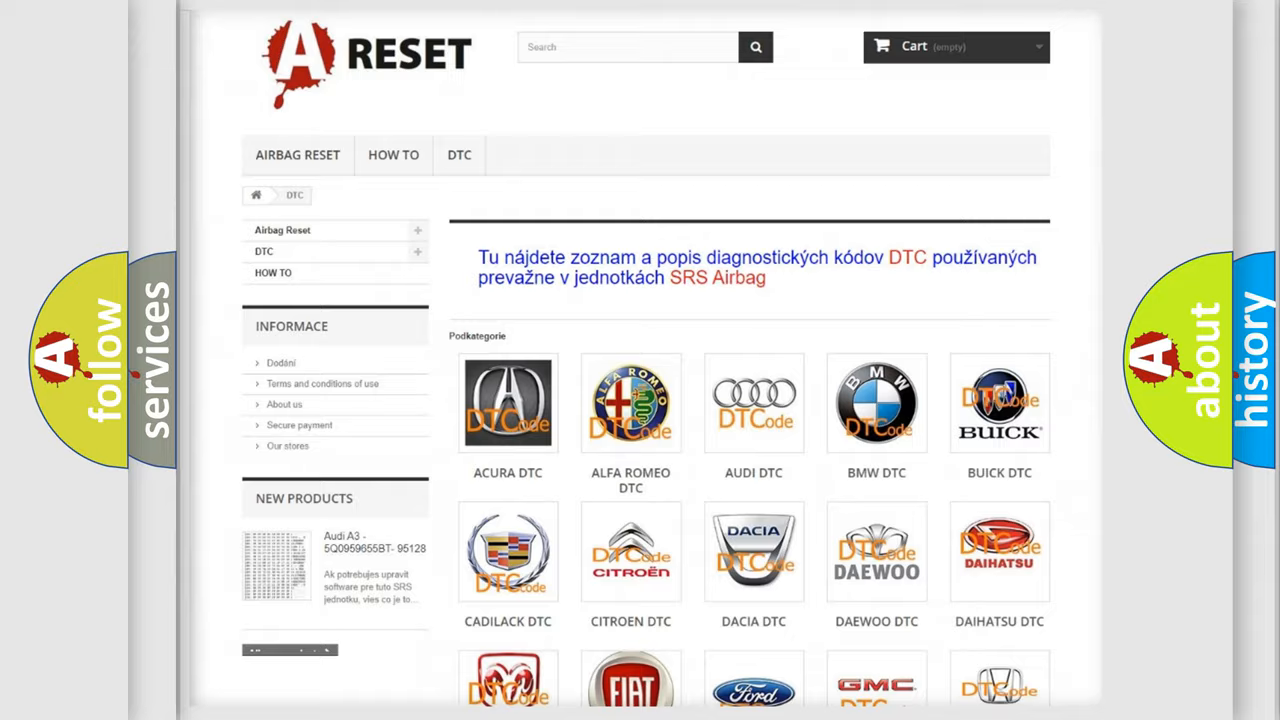
Step: Open the Saturn DTC page and scroll its airbag codes from 14 through B1B71:15
scroll("down", 3)
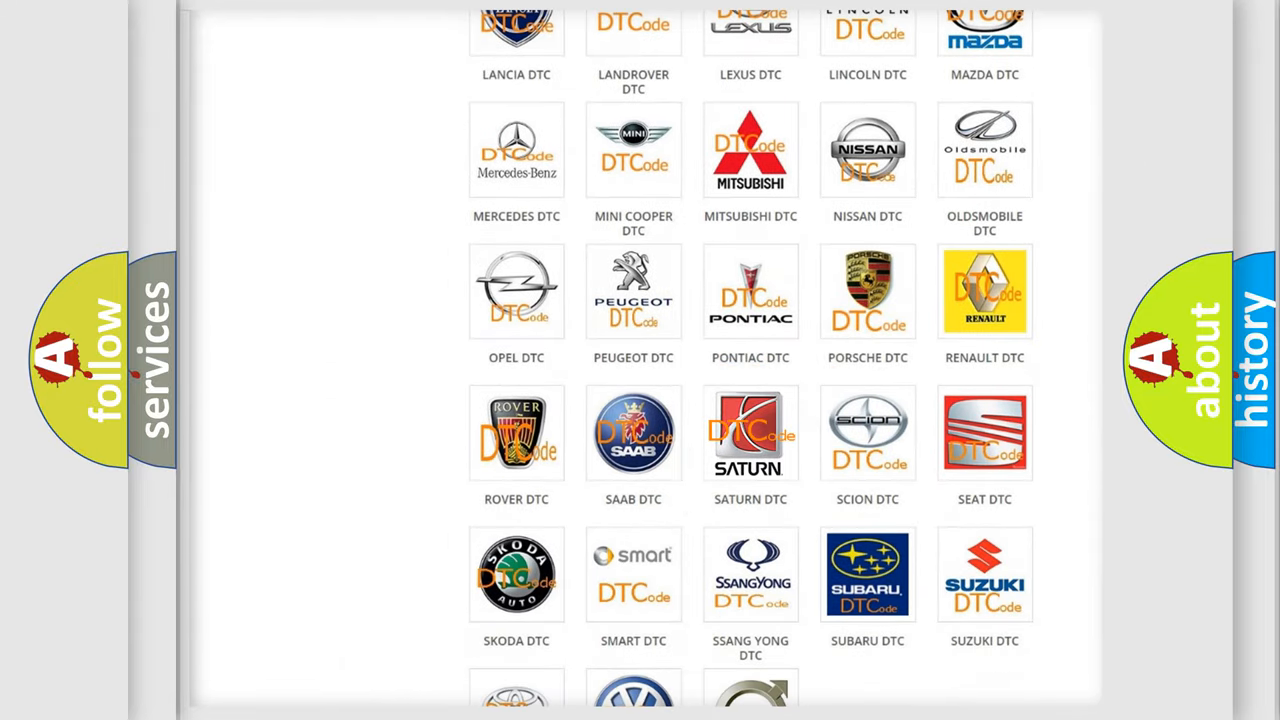
left_click(750, 432)
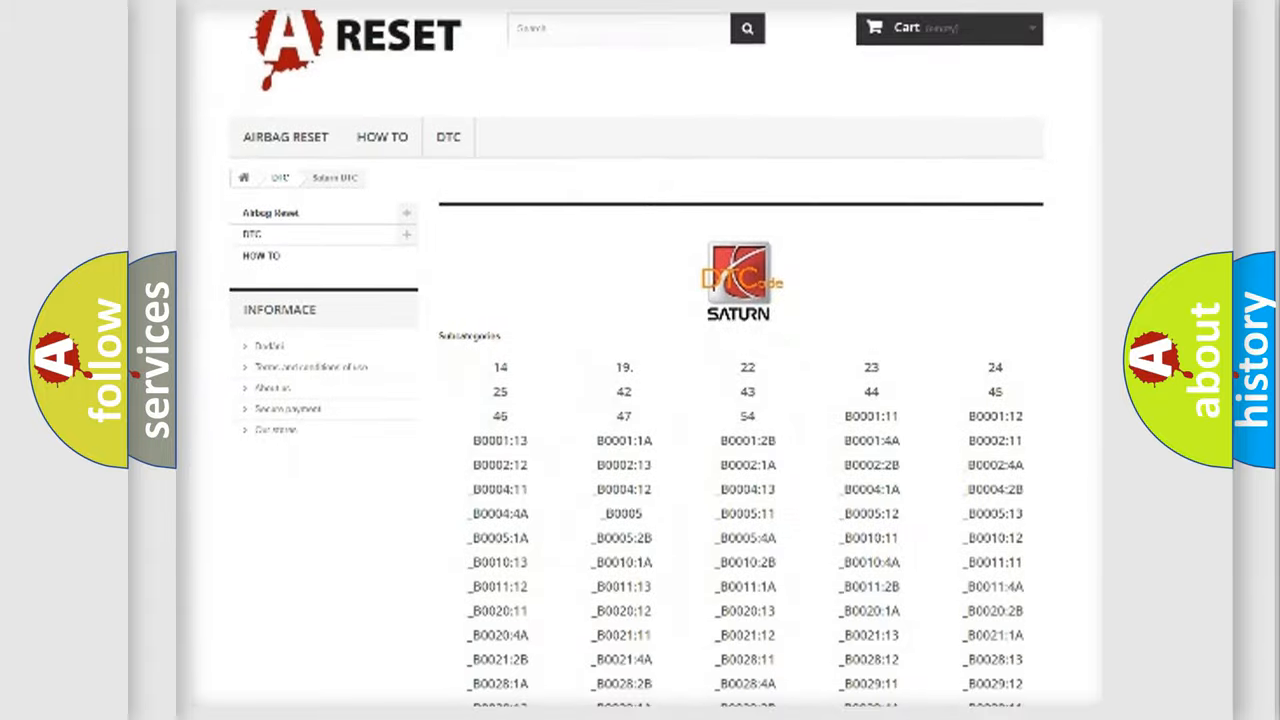
scroll("down", 3)
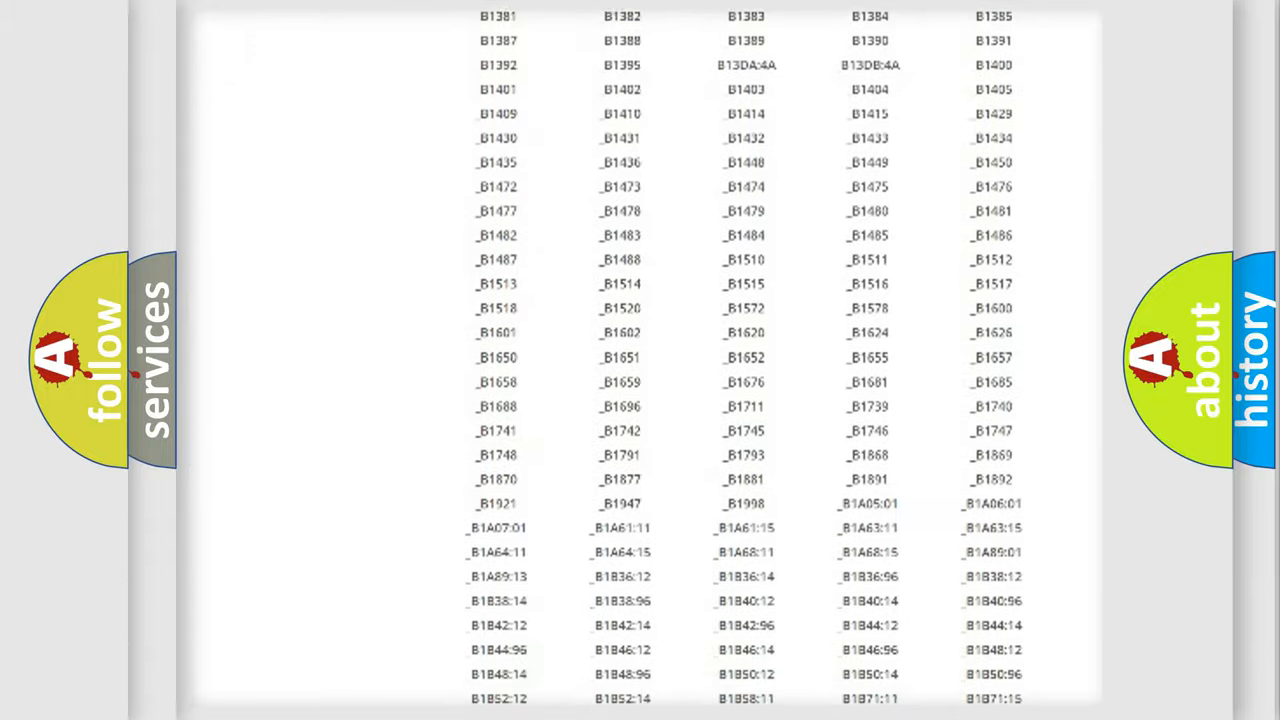